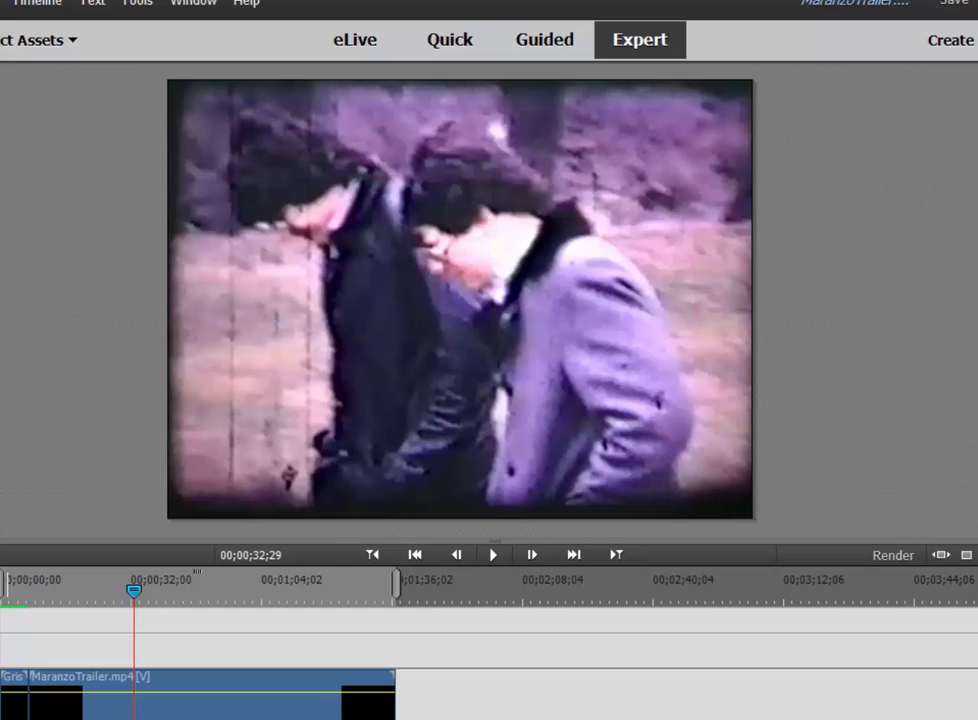
{"action": "mouse_move", "coordinate": [880, 190]}
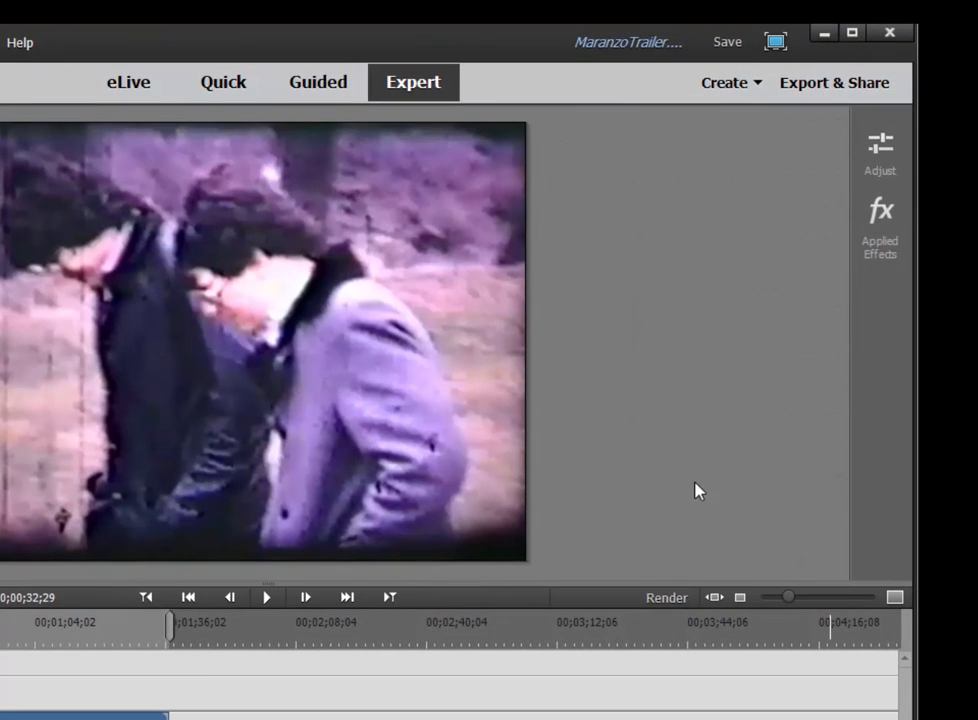
Step: Choose Export & Share Devices for computer playback at SD 480 (720x480)
{"action": "left_click", "coordinate": [833, 82]}
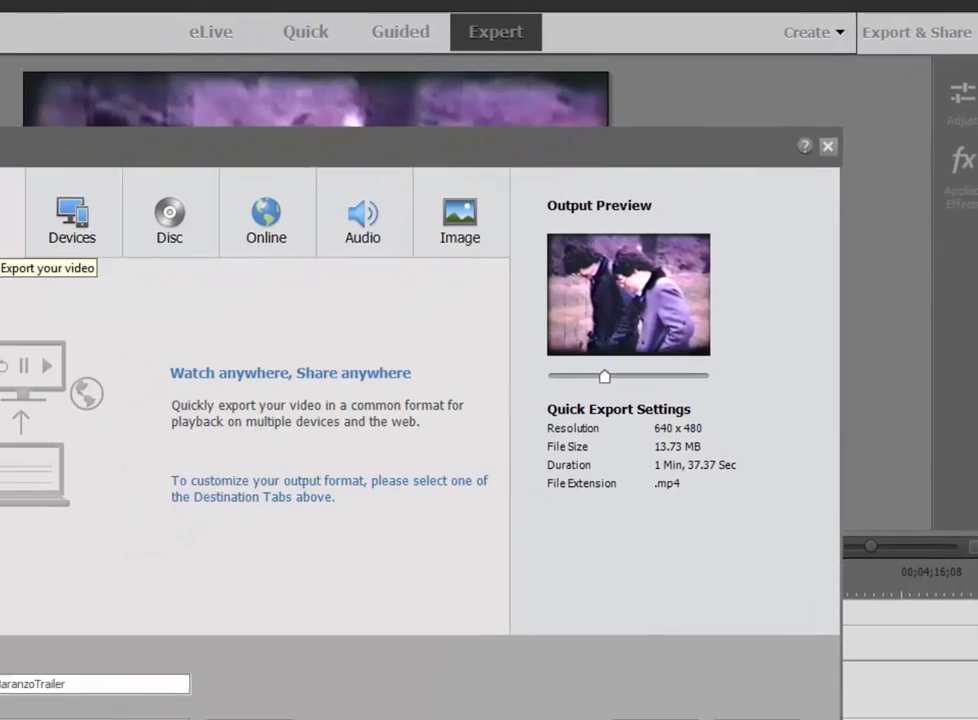
{"action": "left_click", "coordinate": [72, 215]}
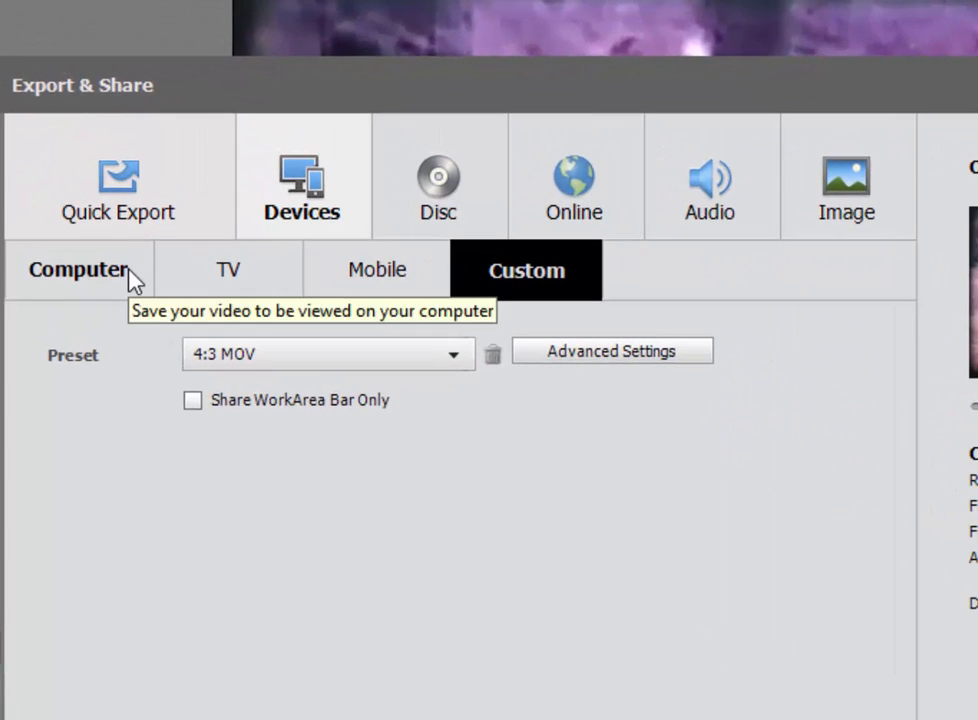
{"action": "left_click", "coordinate": [79, 270]}
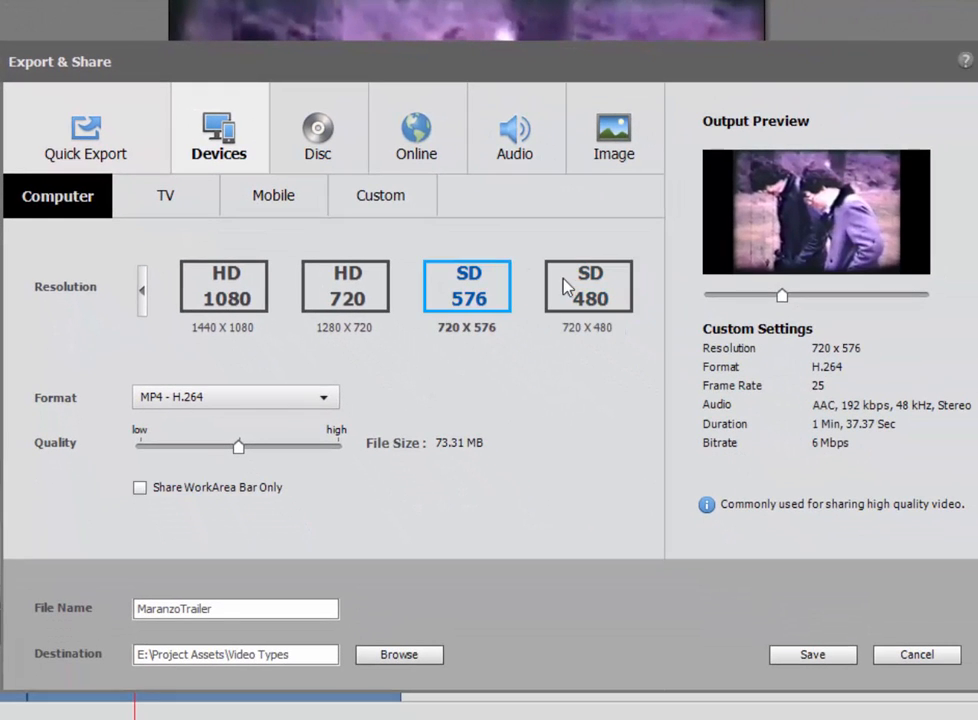
{"action": "left_click", "coordinate": [588, 287]}
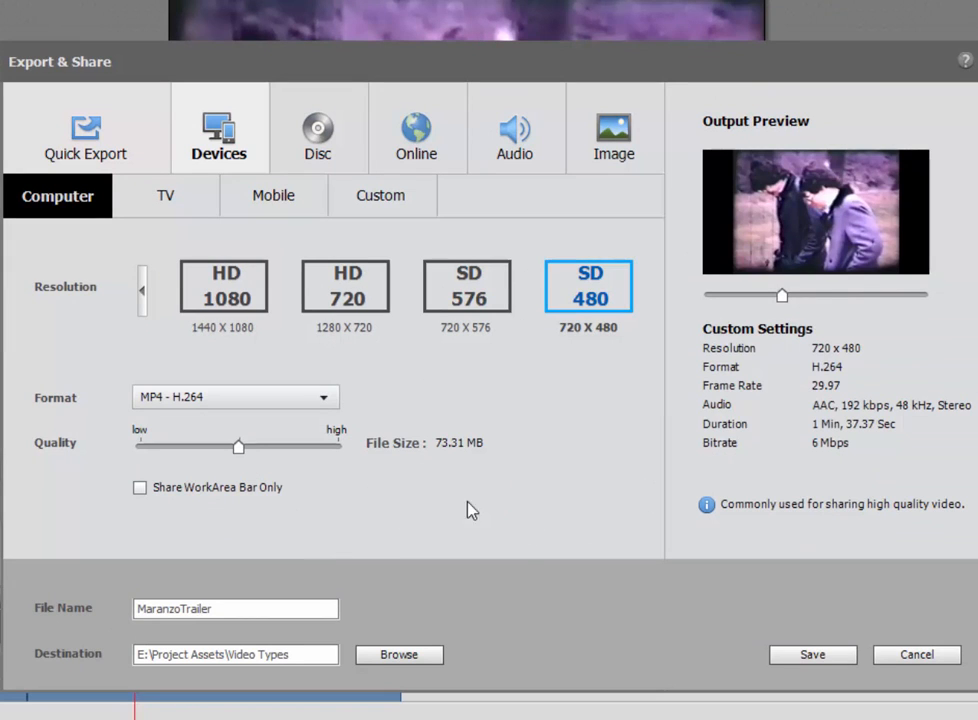
{"action": "mouse_move", "coordinate": [447, 425]}
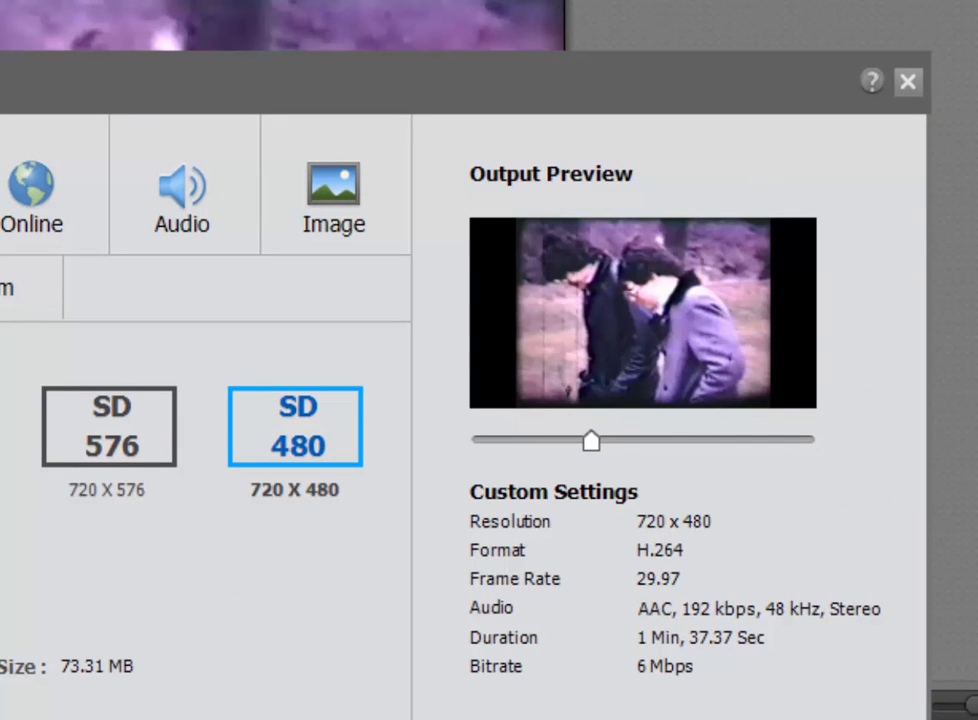
Step: Set the output format to WMV-VC1, trying AVI-DV first
{"action": "left_click", "coordinate": [138, 408]}
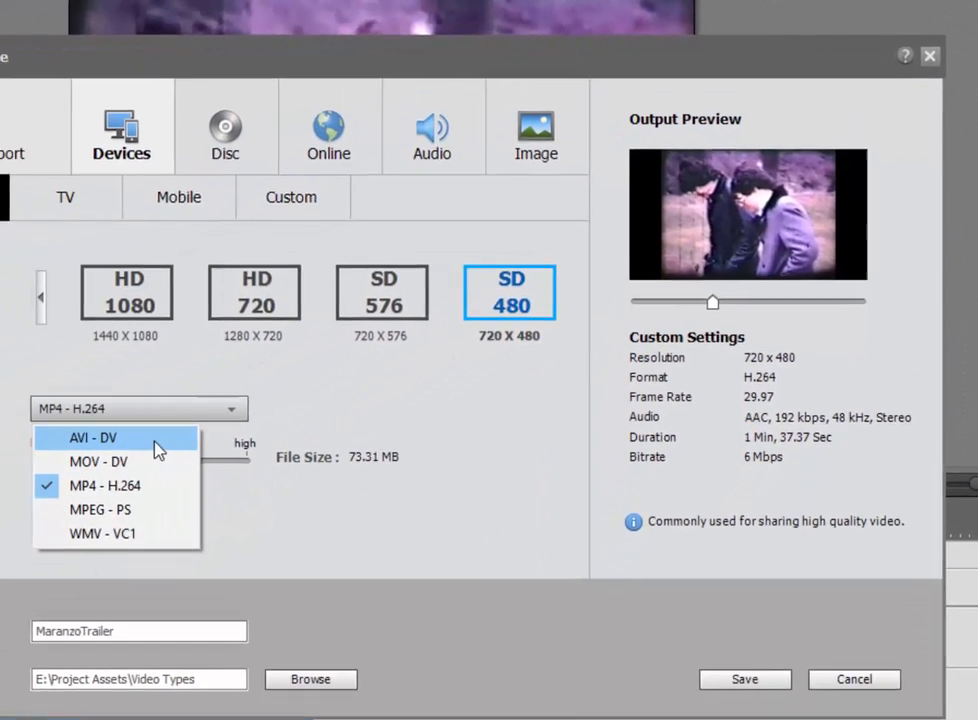
{"action": "left_click", "coordinate": [92, 437]}
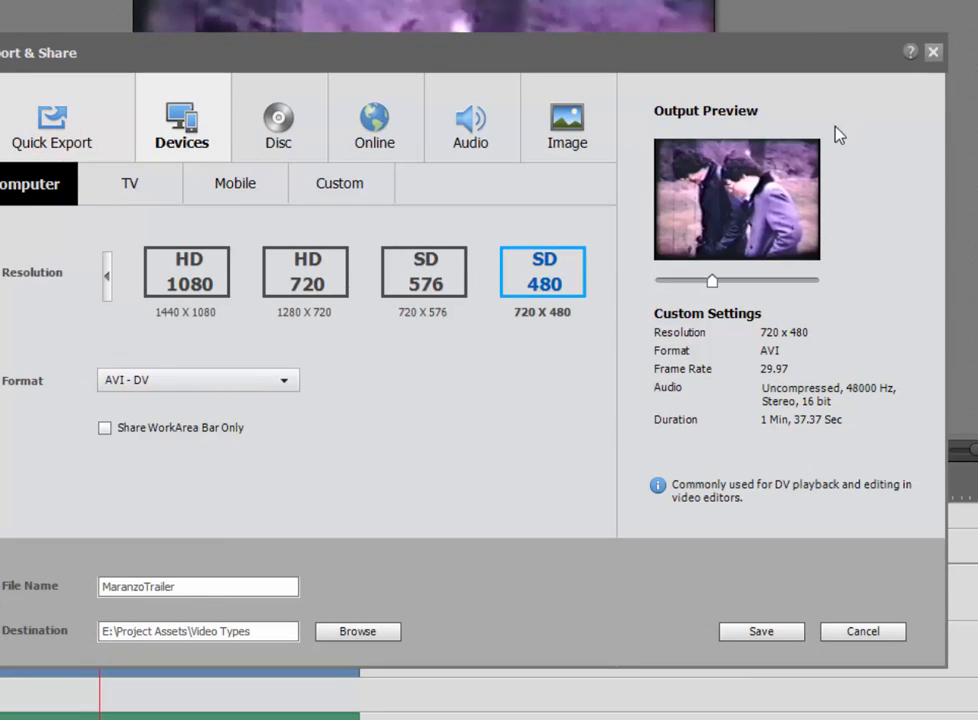
{"action": "mouse_move", "coordinate": [791, 291]}
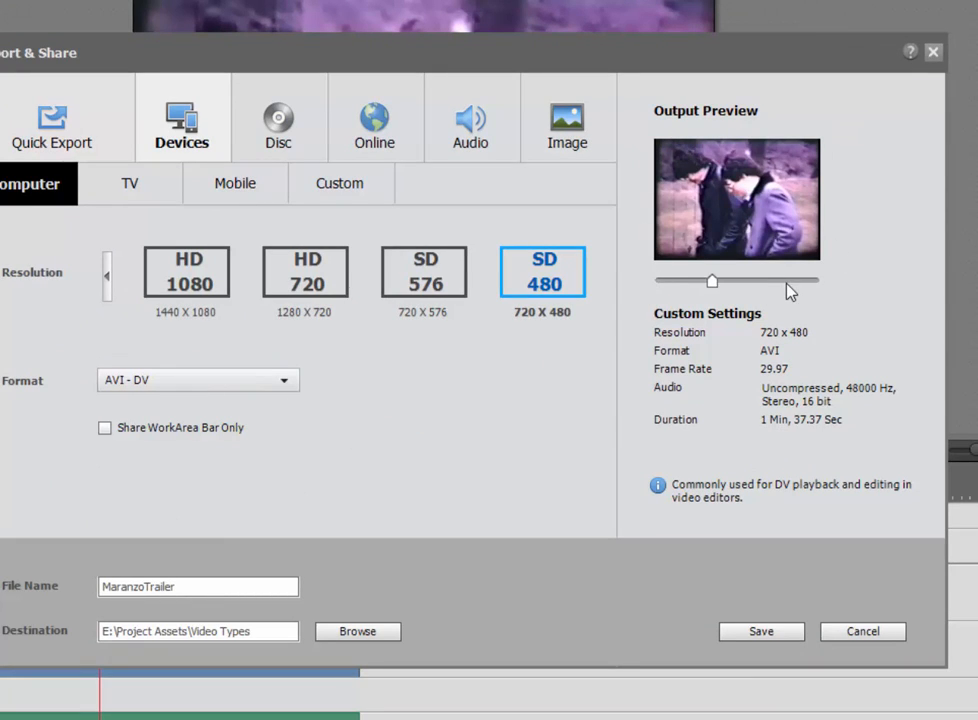
{"action": "mouse_move", "coordinate": [792, 313]}
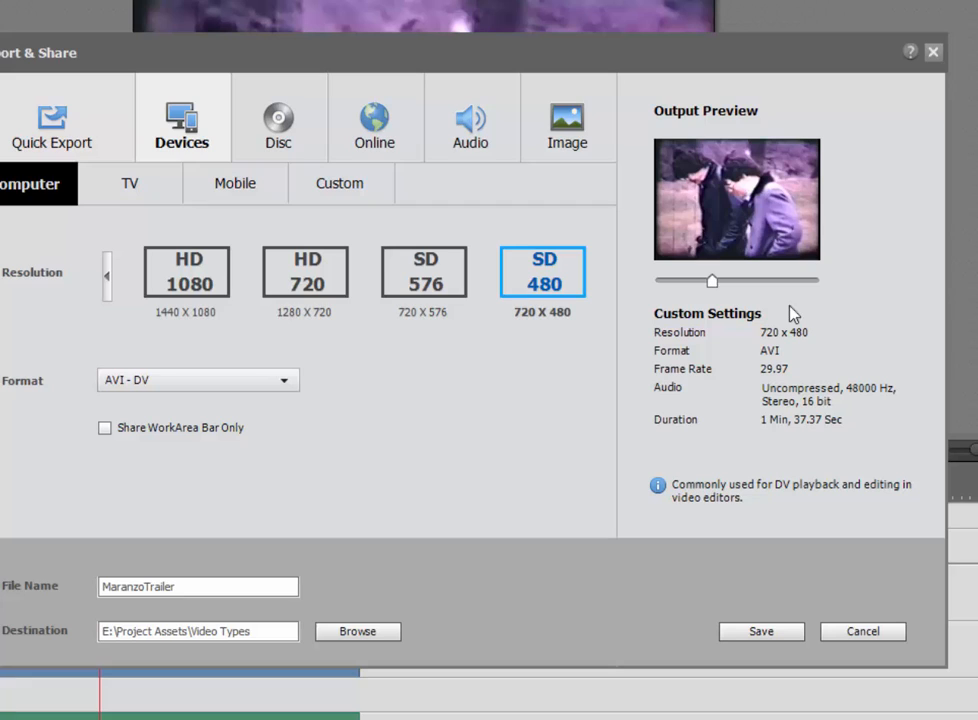
{"action": "mouse_move", "coordinate": [230, 390]}
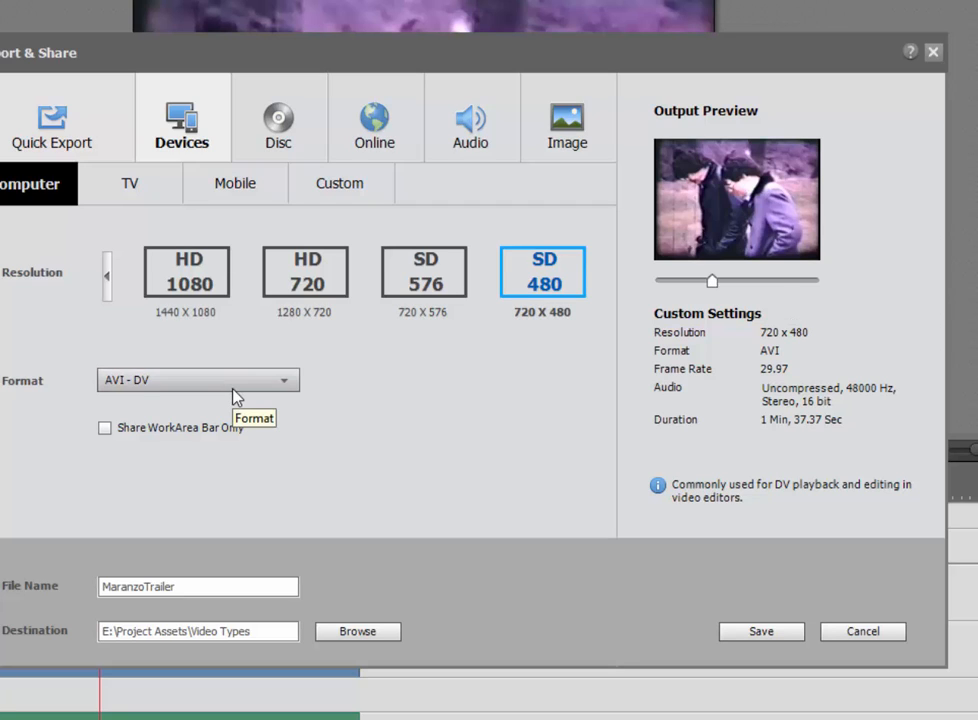
{"action": "mouse_move", "coordinate": [237, 385]}
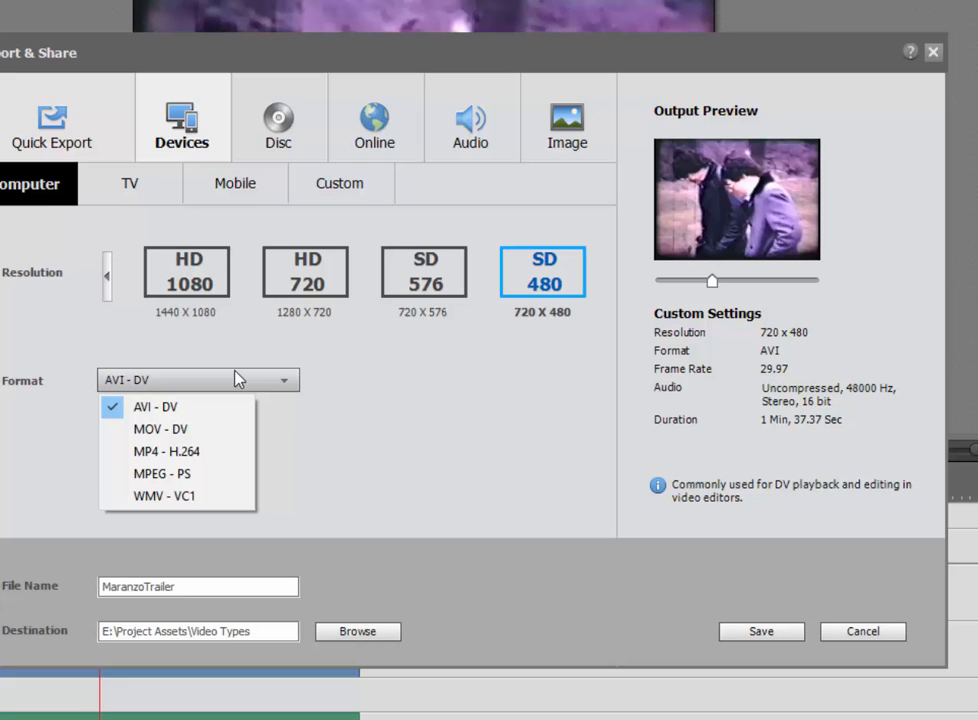
{"action": "left_click", "coordinate": [163, 496]}
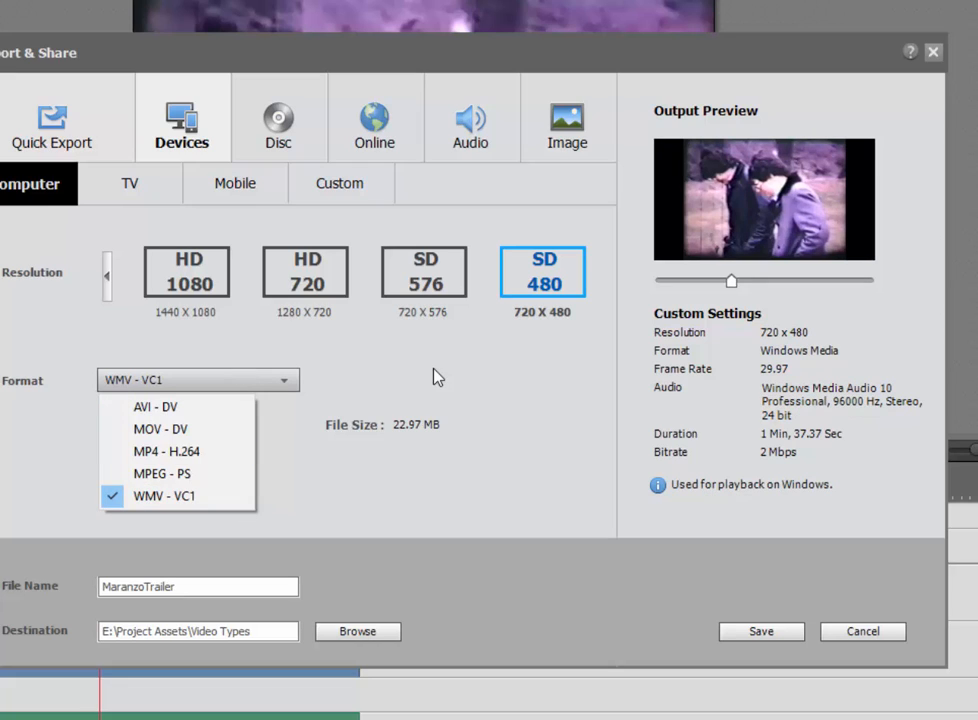
{"action": "mouse_move", "coordinate": [337, 350]}
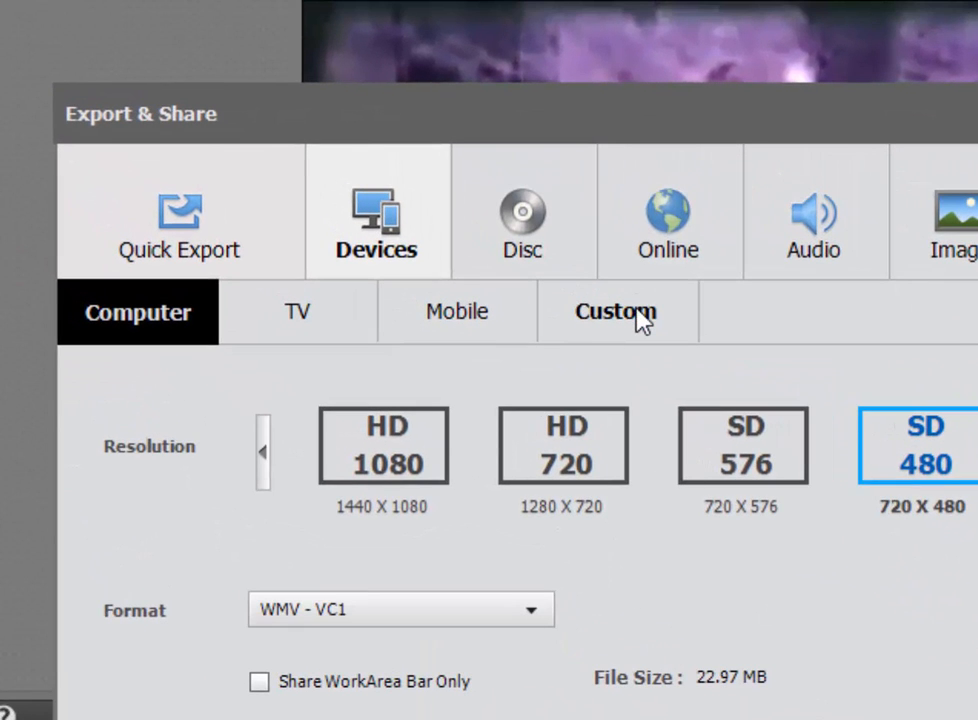
Step: Switch to Custom presets and choose Cinepak 1280x720
{"action": "left_click", "coordinate": [616, 312]}
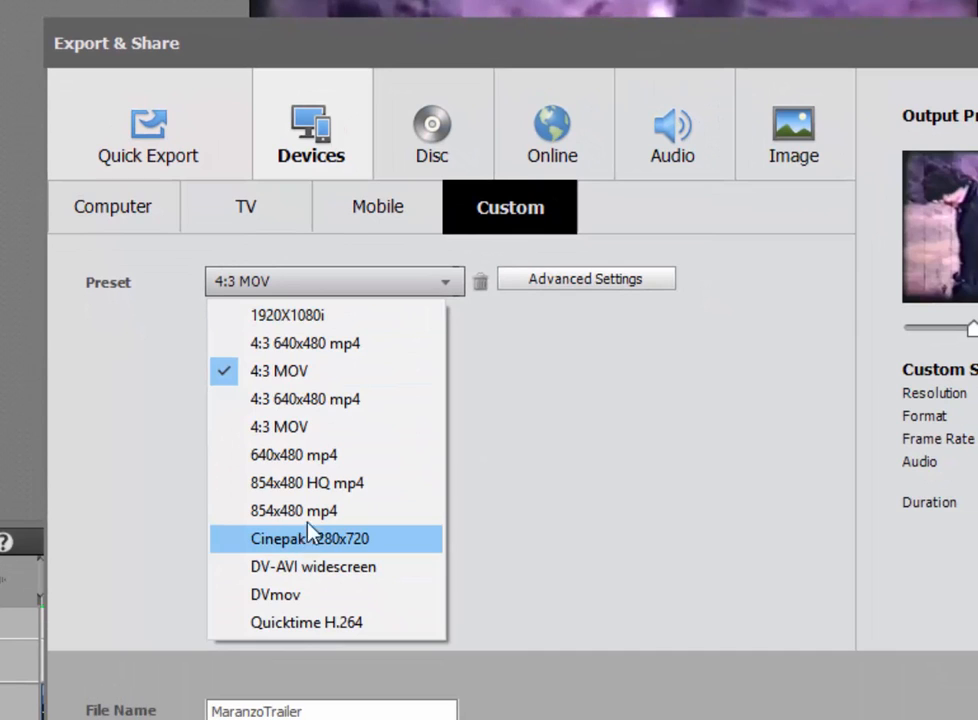
{"action": "left_click", "coordinate": [309, 538]}
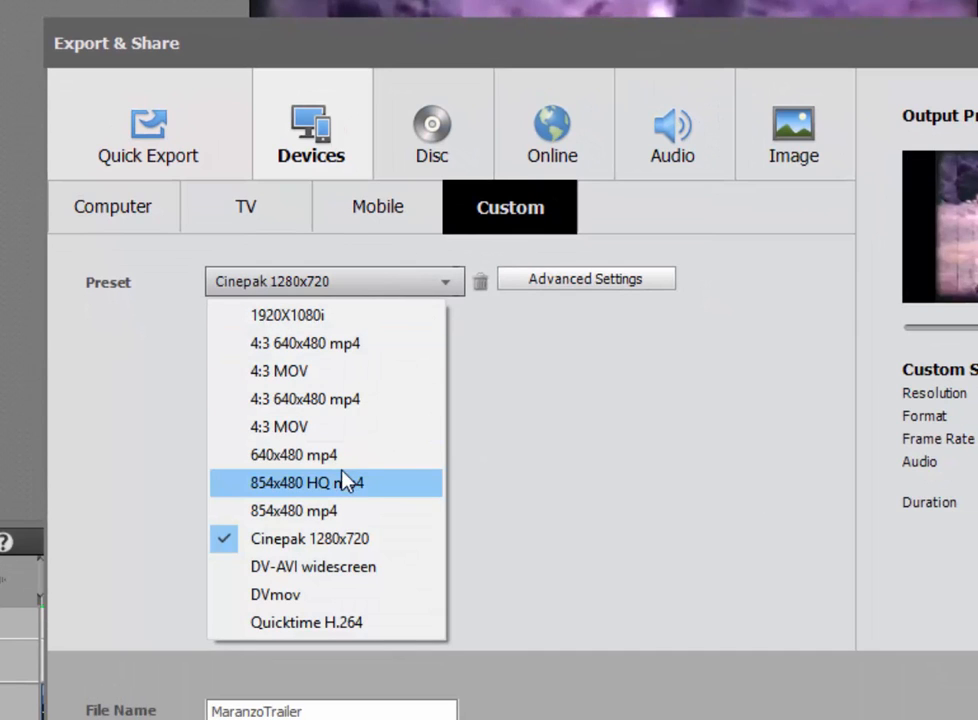
{"action": "left_click", "coordinate": [334, 281]}
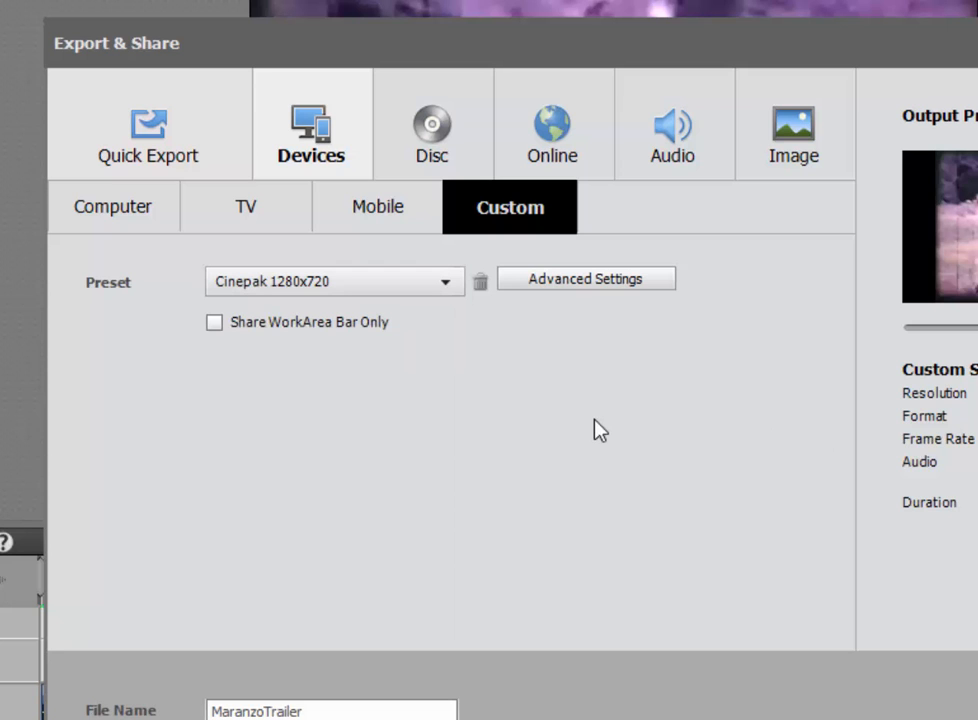
{"action": "mouse_move", "coordinate": [587, 290]}
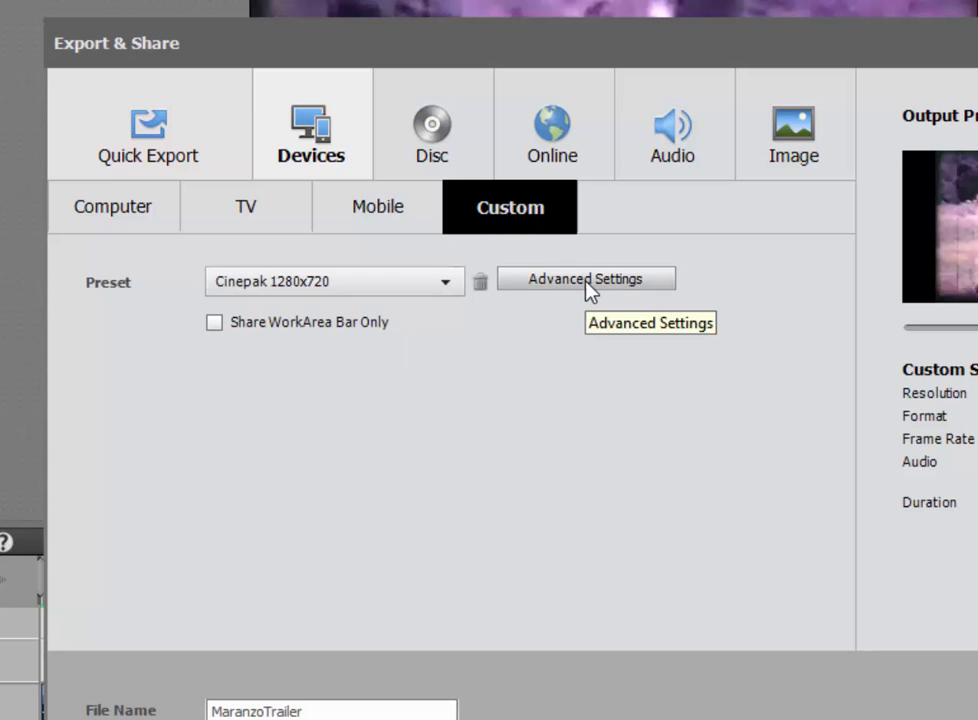
Step: In the advanced Export Settings, keep QuickTime as the export format
{"action": "left_click", "coordinate": [586, 278]}
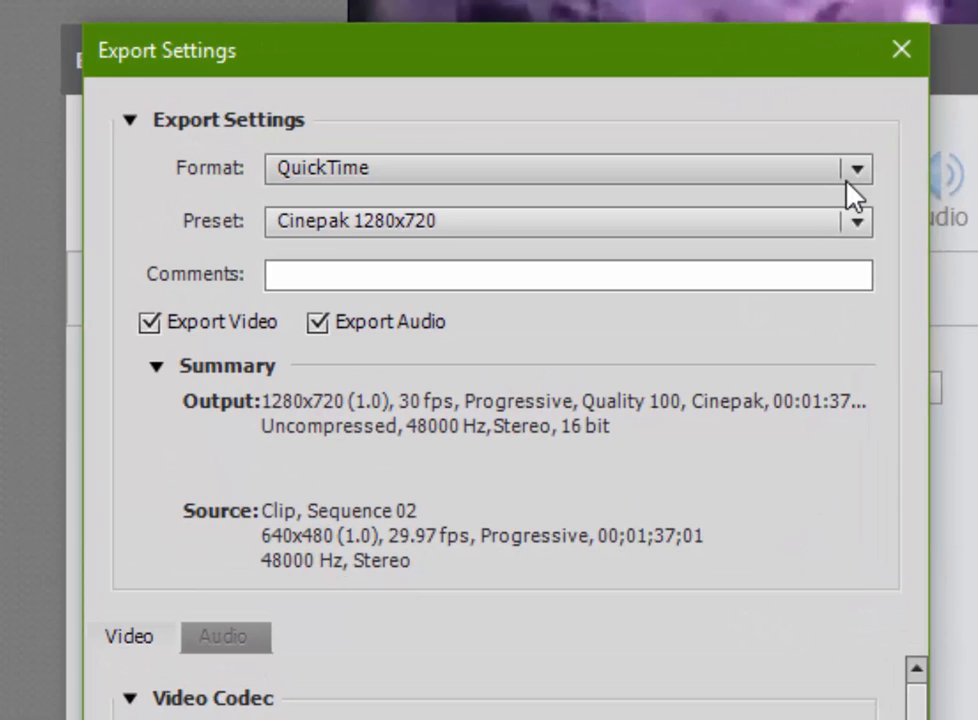
{"action": "mouse_move", "coordinate": [857, 169]}
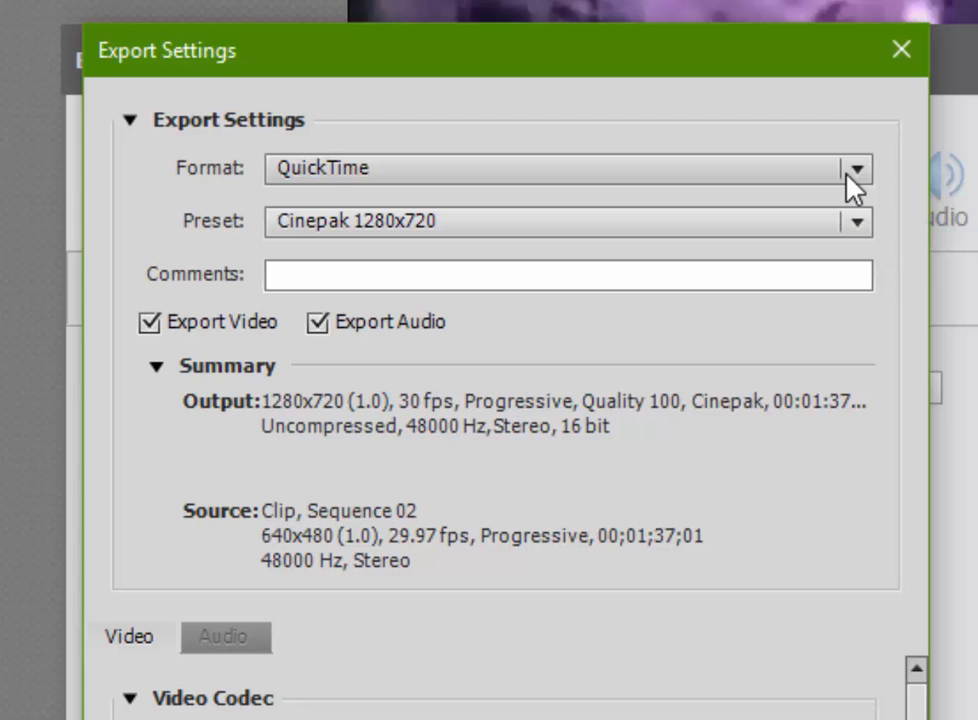
{"action": "left_click", "coordinate": [855, 168]}
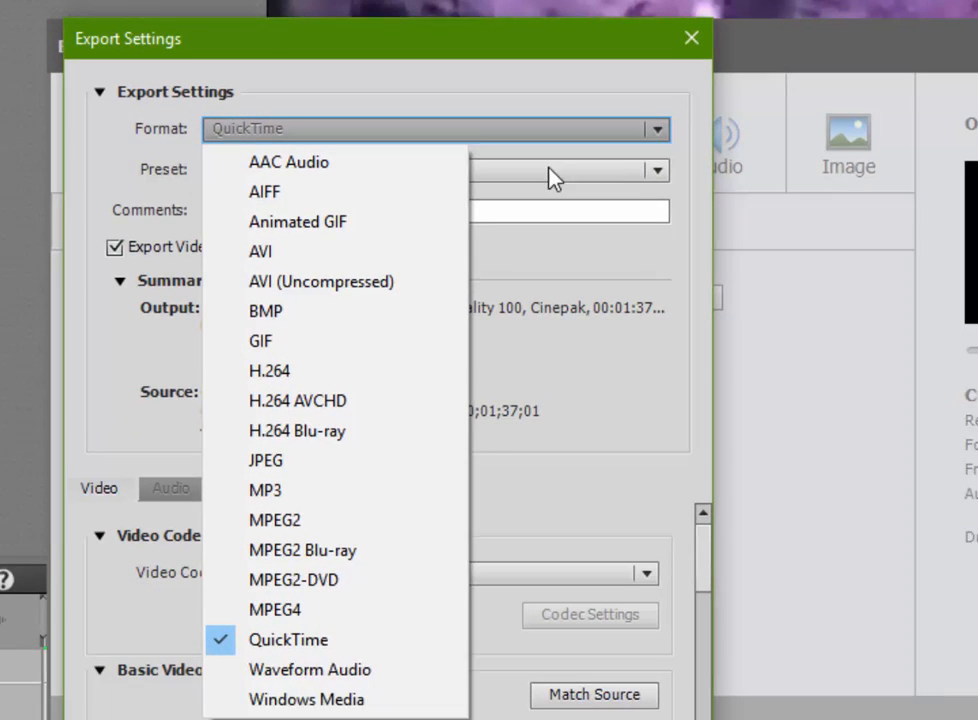
{"action": "mouse_move", "coordinate": [296, 676]}
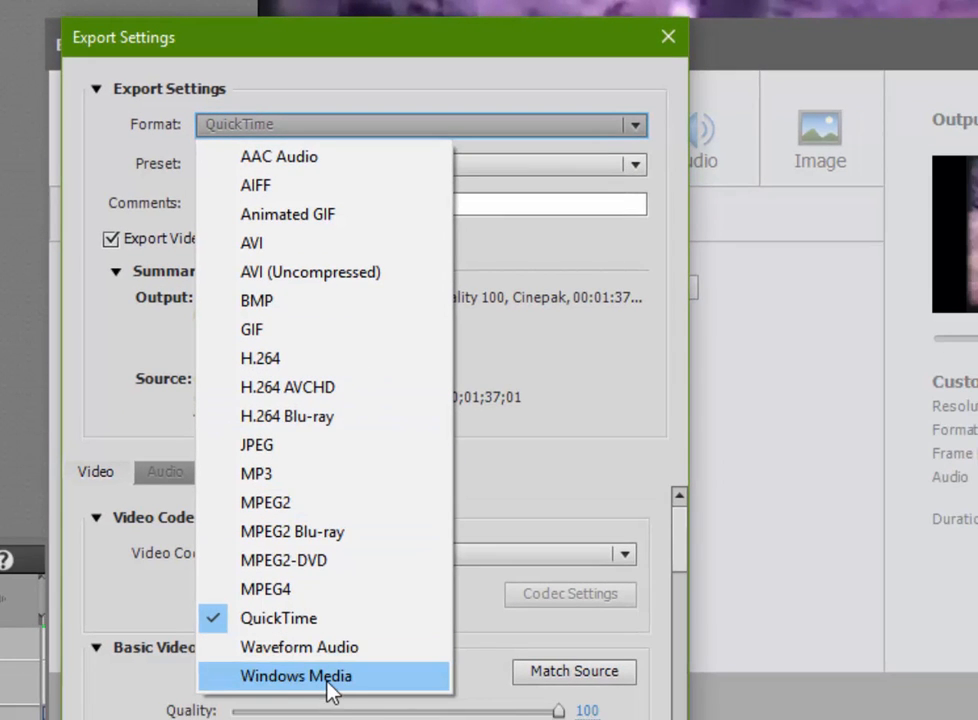
{"action": "mouse_move", "coordinate": [324, 588]}
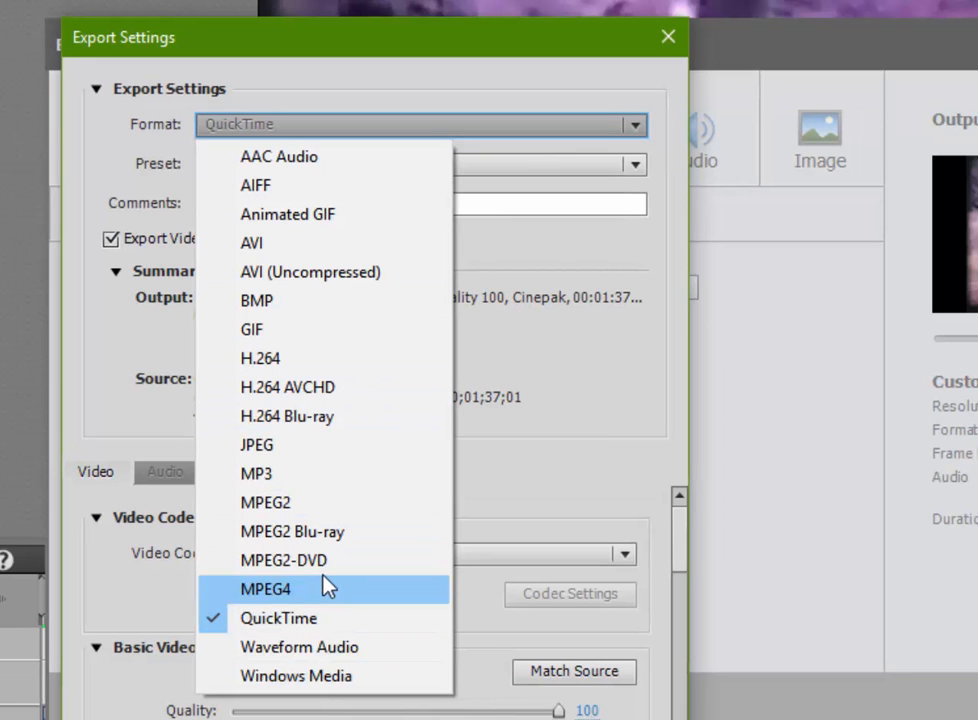
{"action": "mouse_move", "coordinate": [324, 503]}
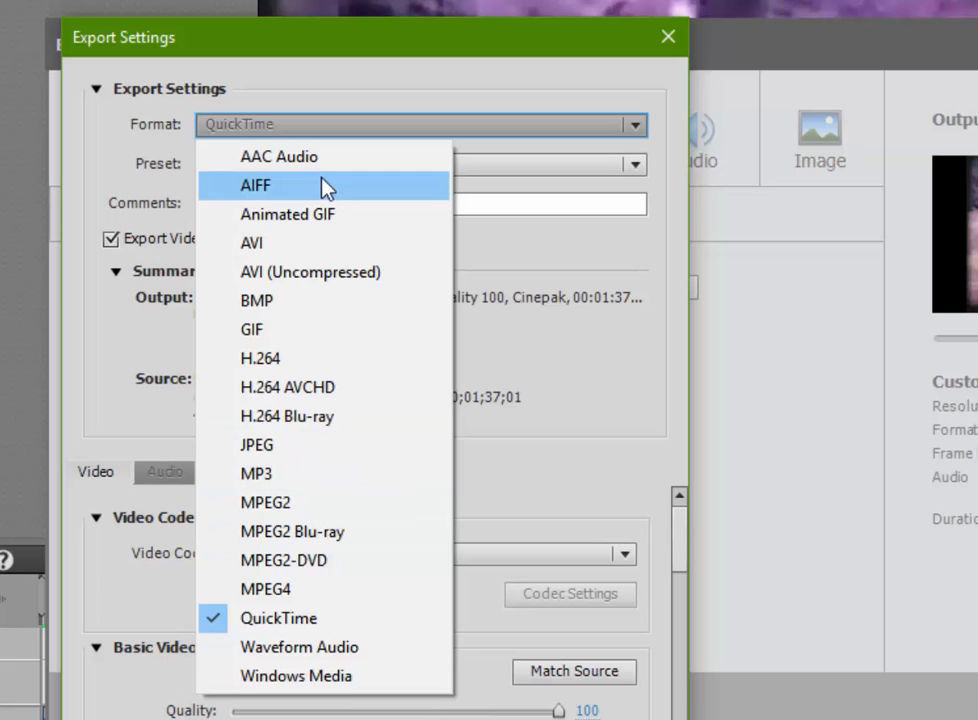
{"action": "mouse_move", "coordinate": [445, 401]}
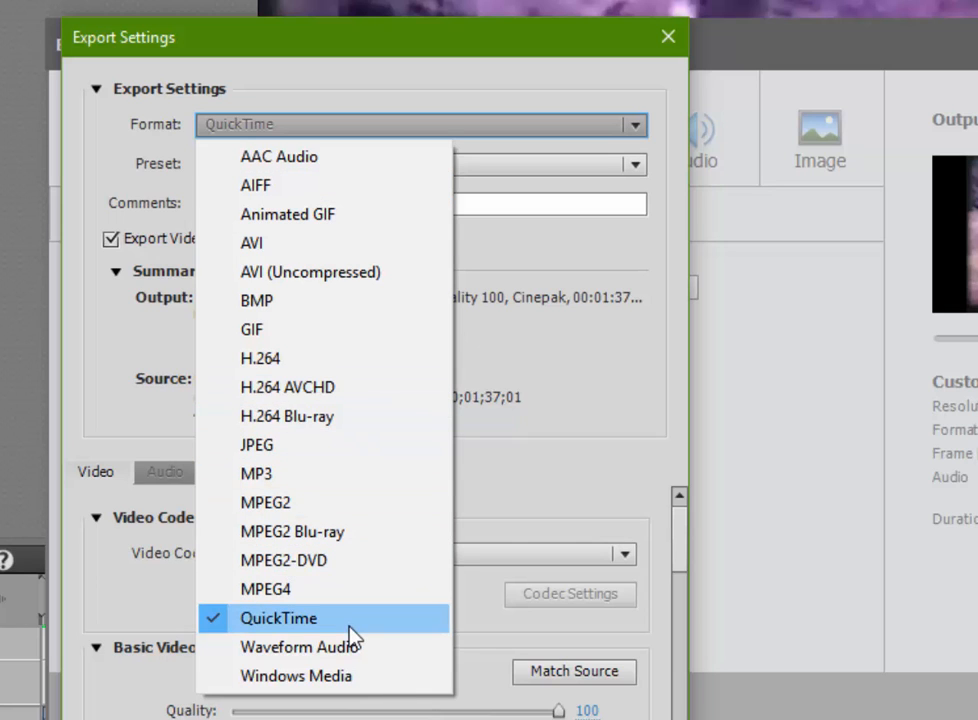
{"action": "left_click", "coordinate": [278, 617]}
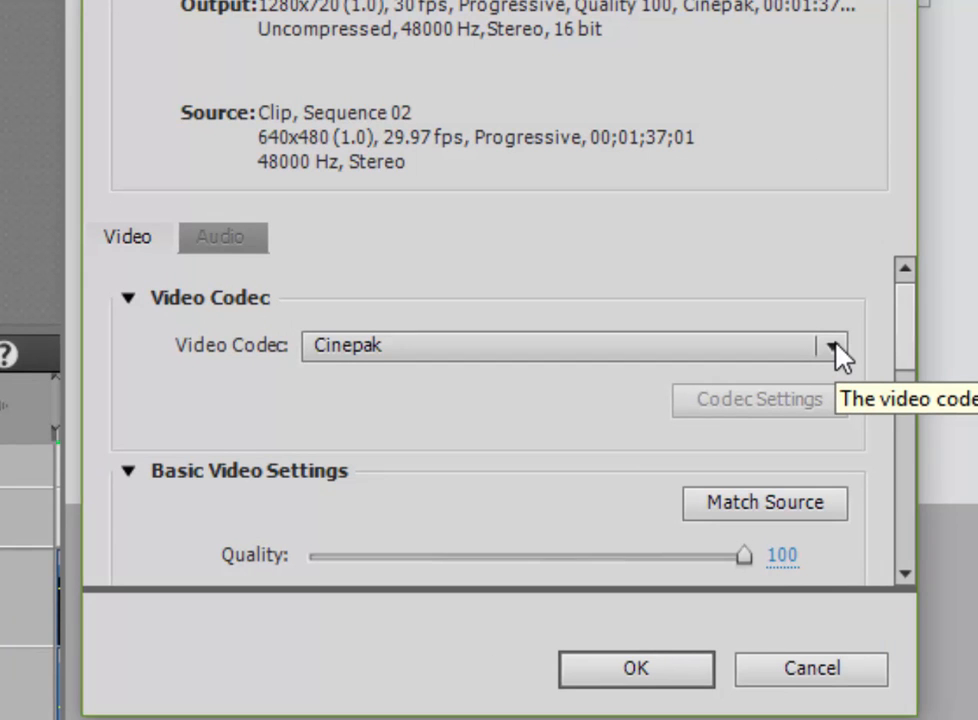
{"action": "mouse_move", "coordinate": [830, 375]}
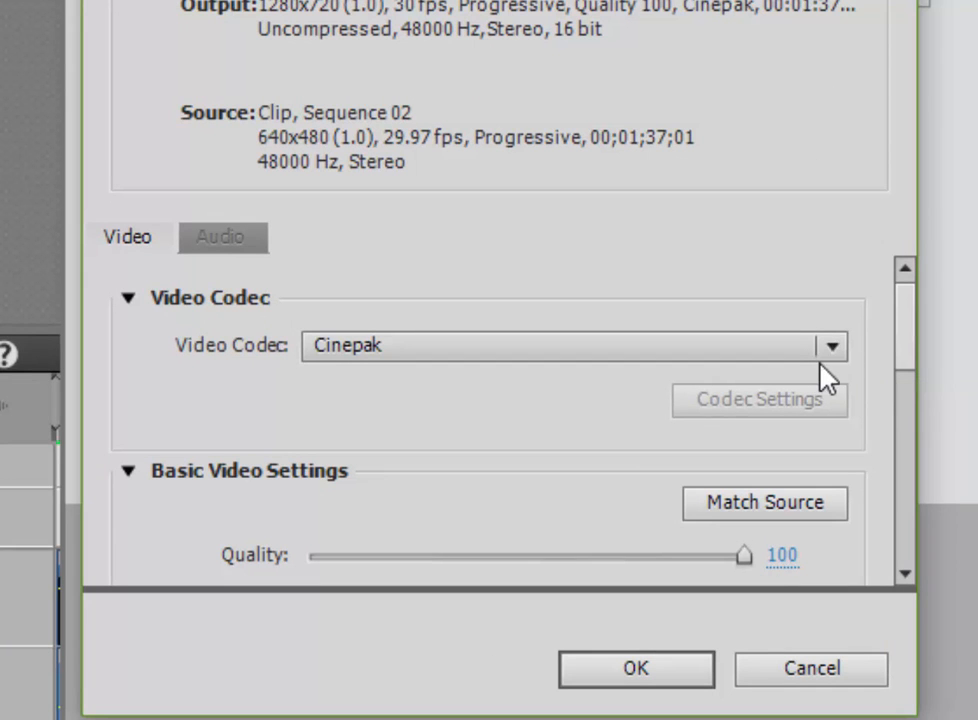
Step: Change the video codec from Cinepak to H.264
{"action": "left_click", "coordinate": [833, 345]}
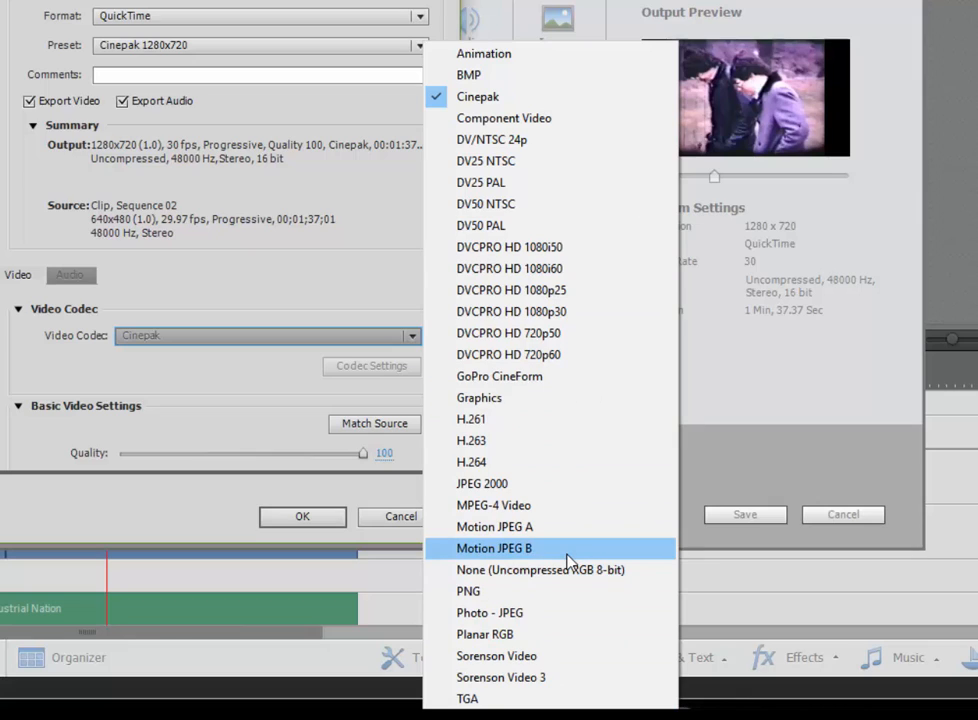
{"action": "mouse_move", "coordinate": [575, 161]}
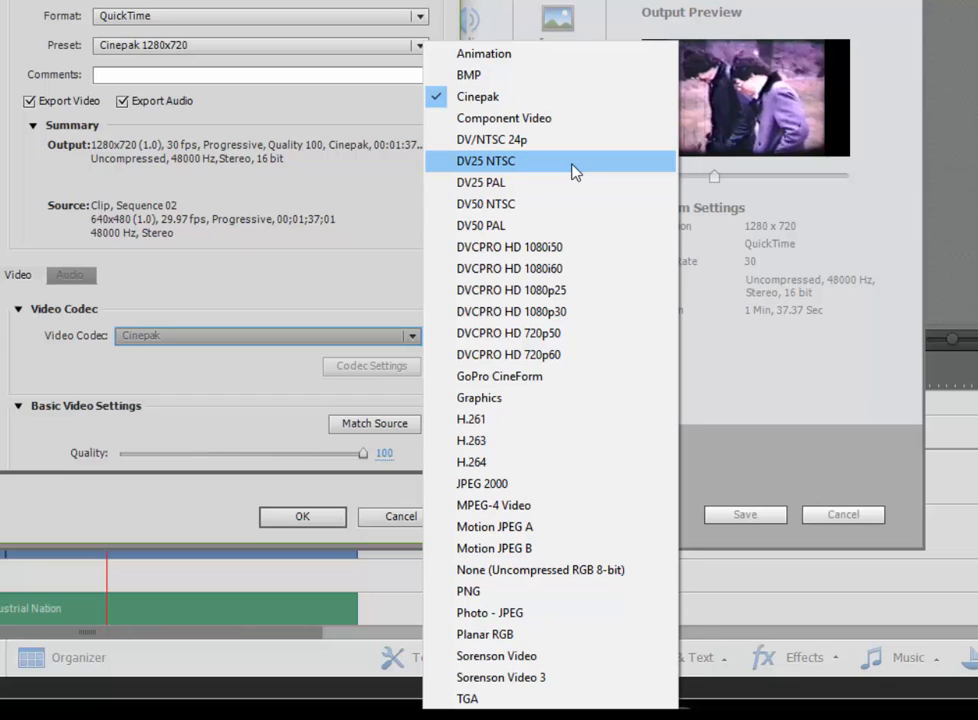
{"action": "mouse_move", "coordinate": [530, 139]}
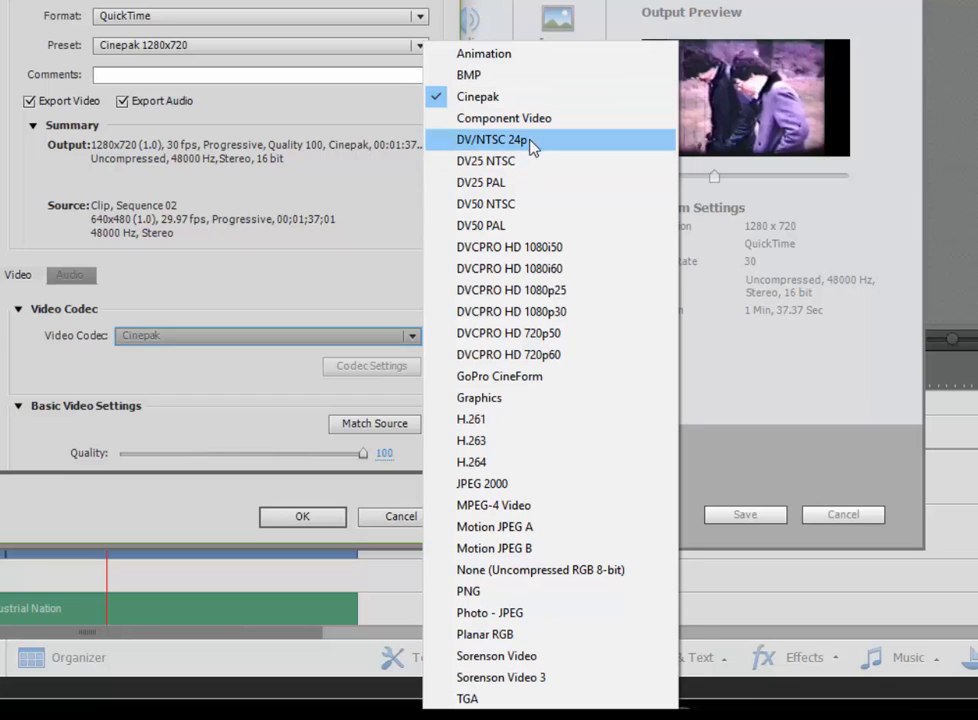
{"action": "mouse_move", "coordinate": [505, 225]}
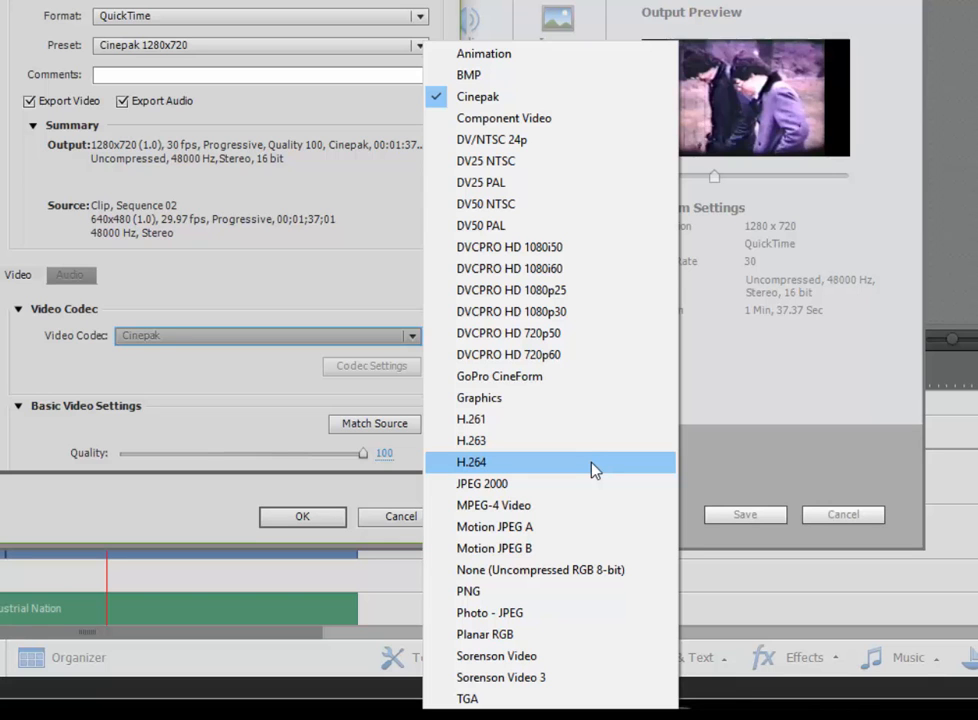
{"action": "left_click", "coordinate": [472, 461]}
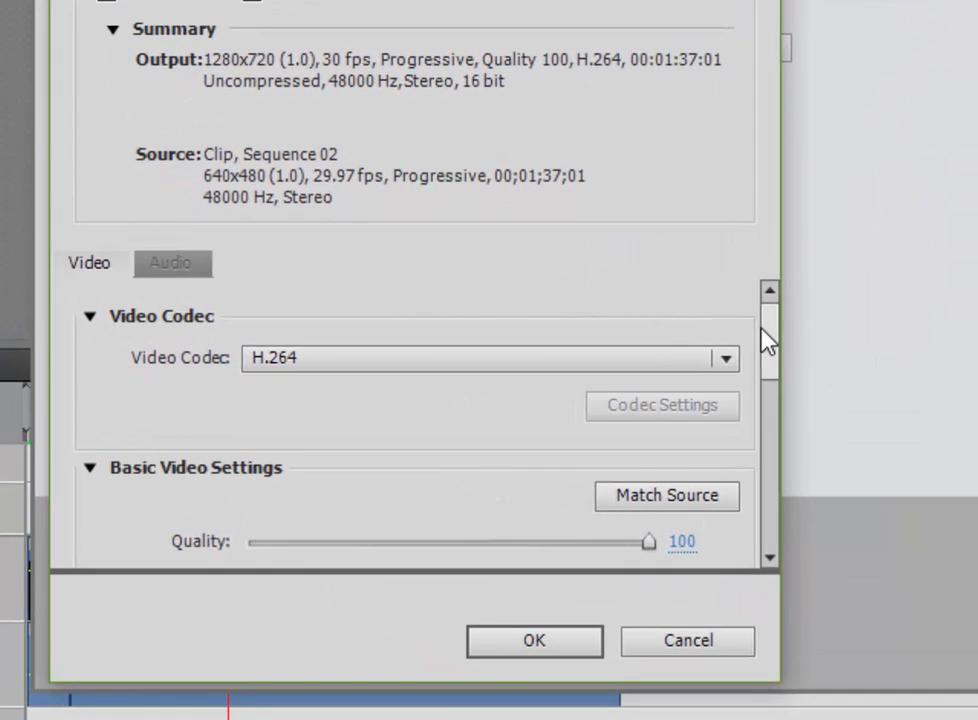
{"action": "scroll", "scroll_direction": "down", "scroll_amount": 3}
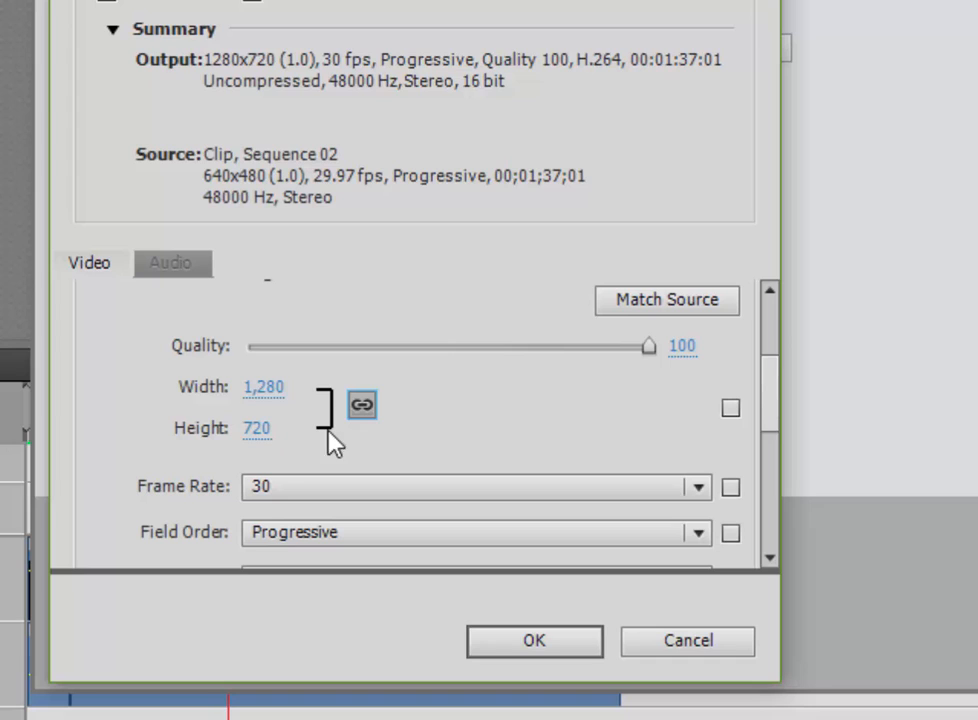
{"action": "mouse_move", "coordinate": [362, 405]}
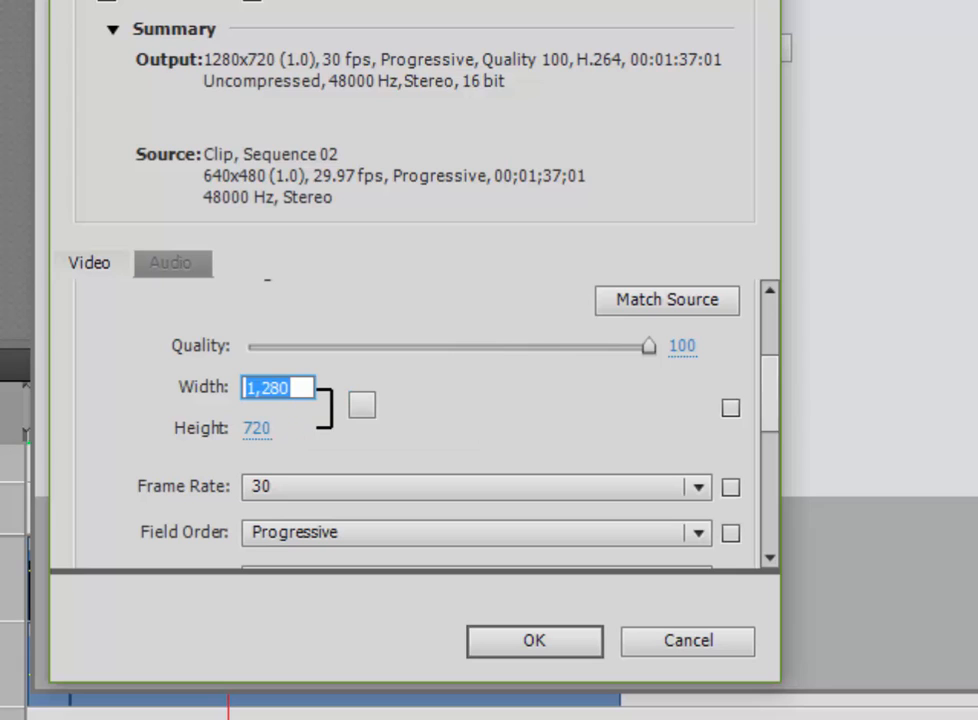
Step: Enter 640 x 480 as the video size and check frame rate stays 30
{"action": "type", "text": "640"}
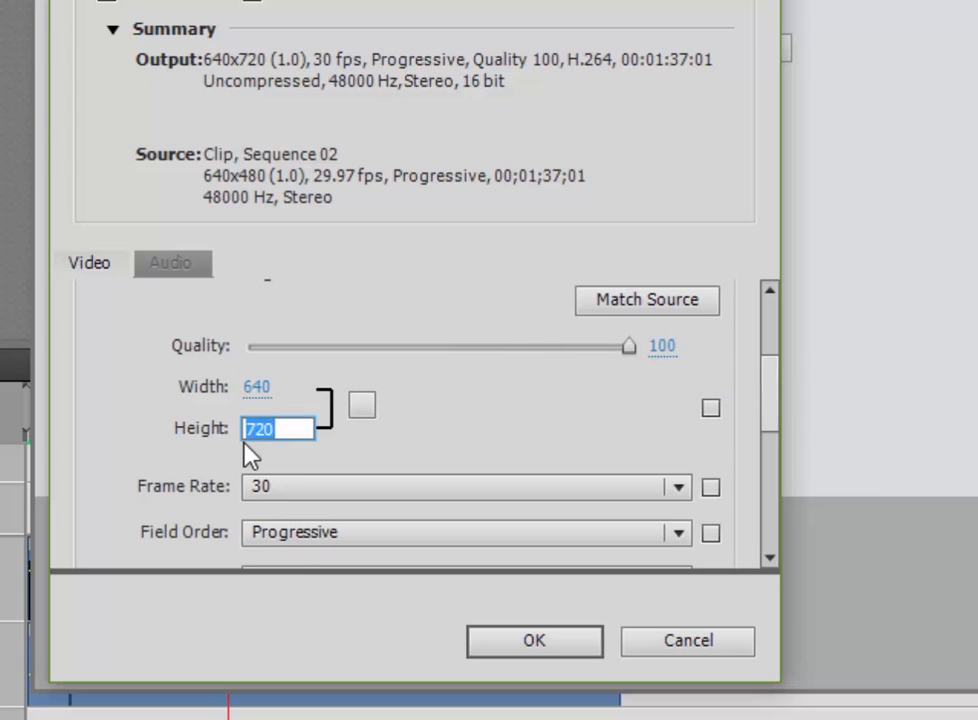
{"action": "type", "text": "480"}
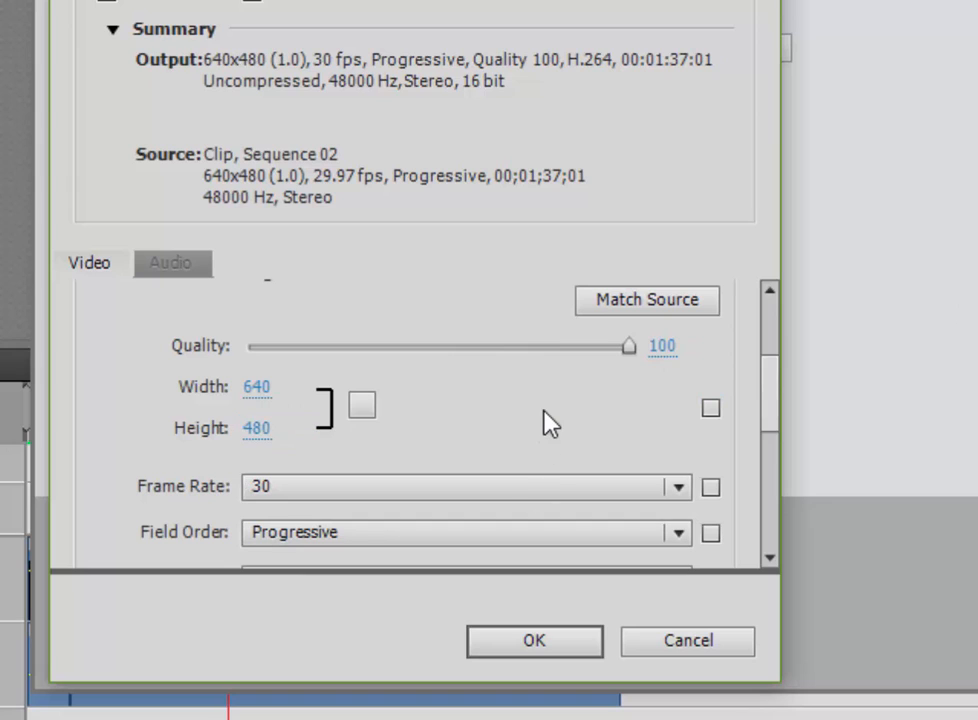
{"action": "mouse_move", "coordinate": [868, 485]}
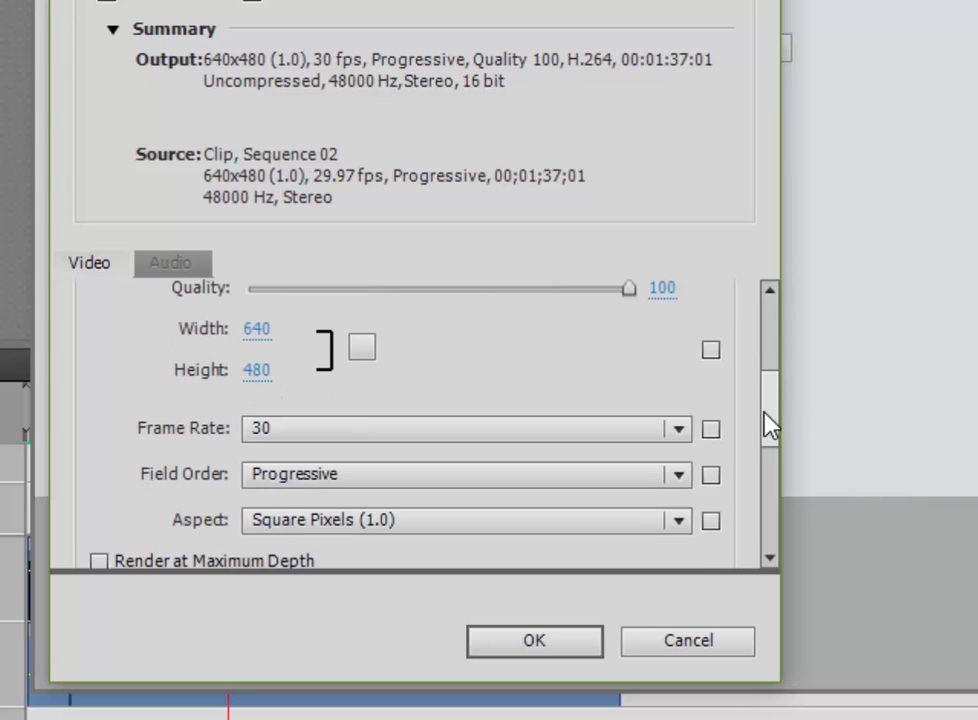
{"action": "mouse_move", "coordinate": [680, 505]}
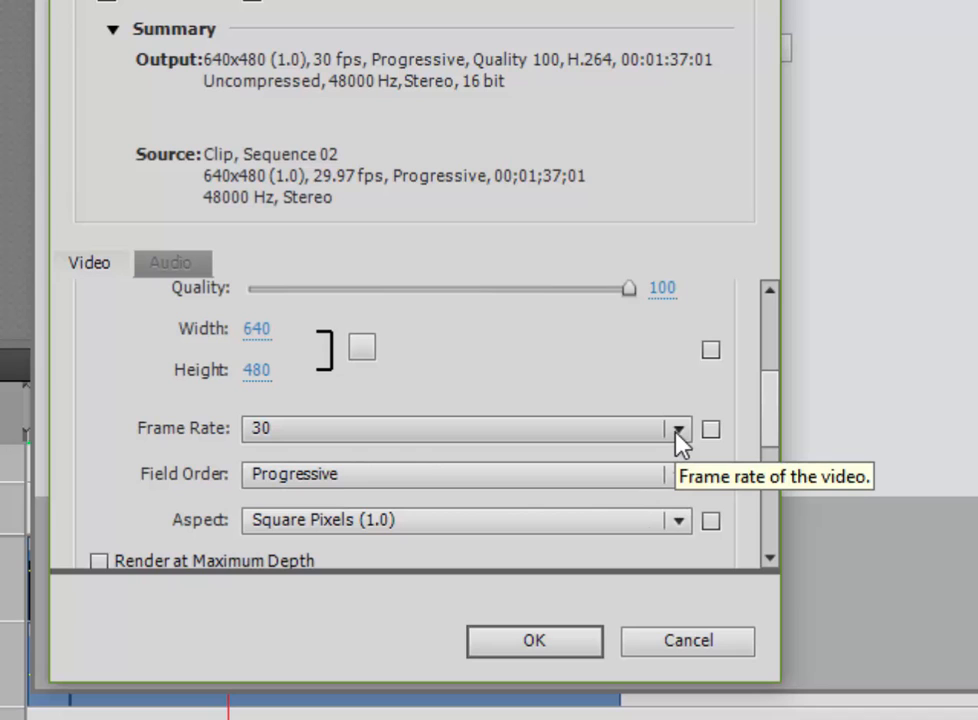
{"action": "left_click", "coordinate": [677, 428]}
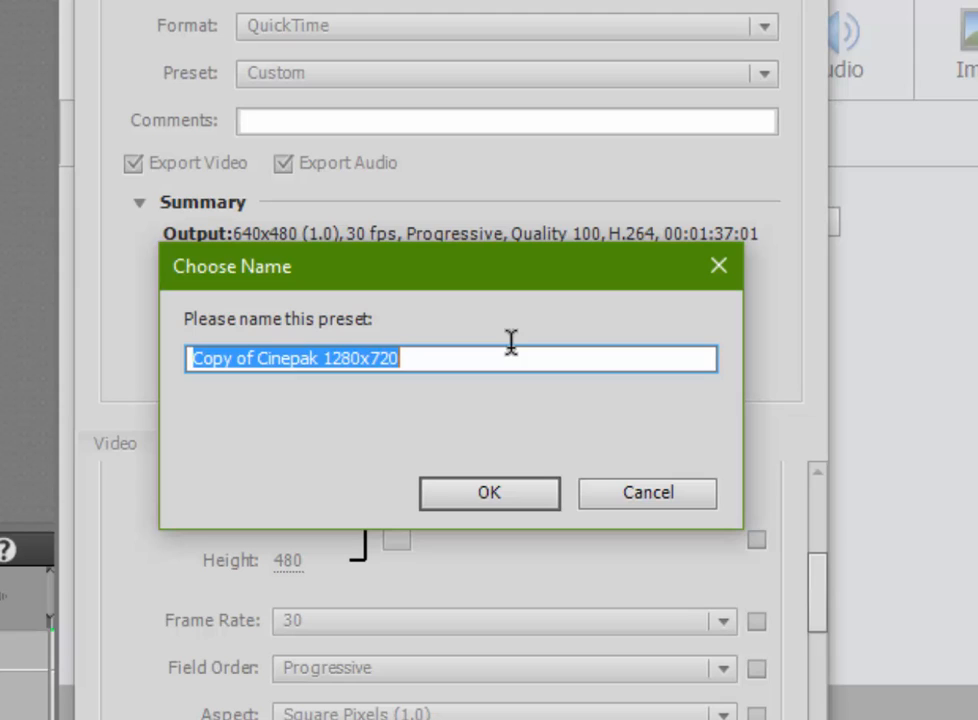
Step: Name the preset 'H.264 MOV 640x480' and confirm
{"action": "type", "text": "H.264 MOV 640x"}
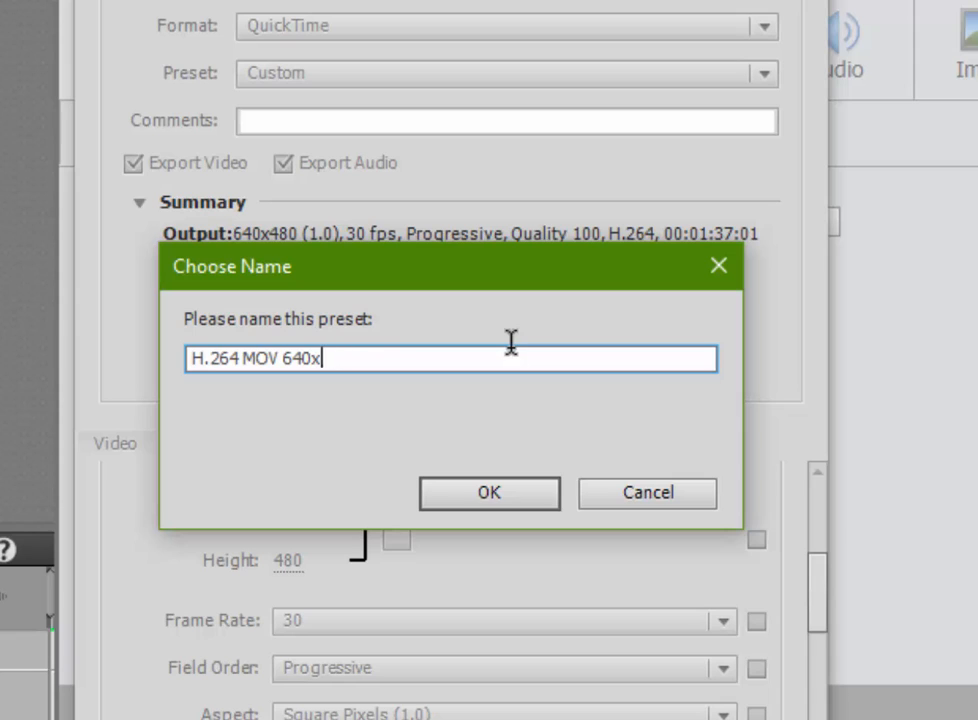
{"action": "type", "text": "480"}
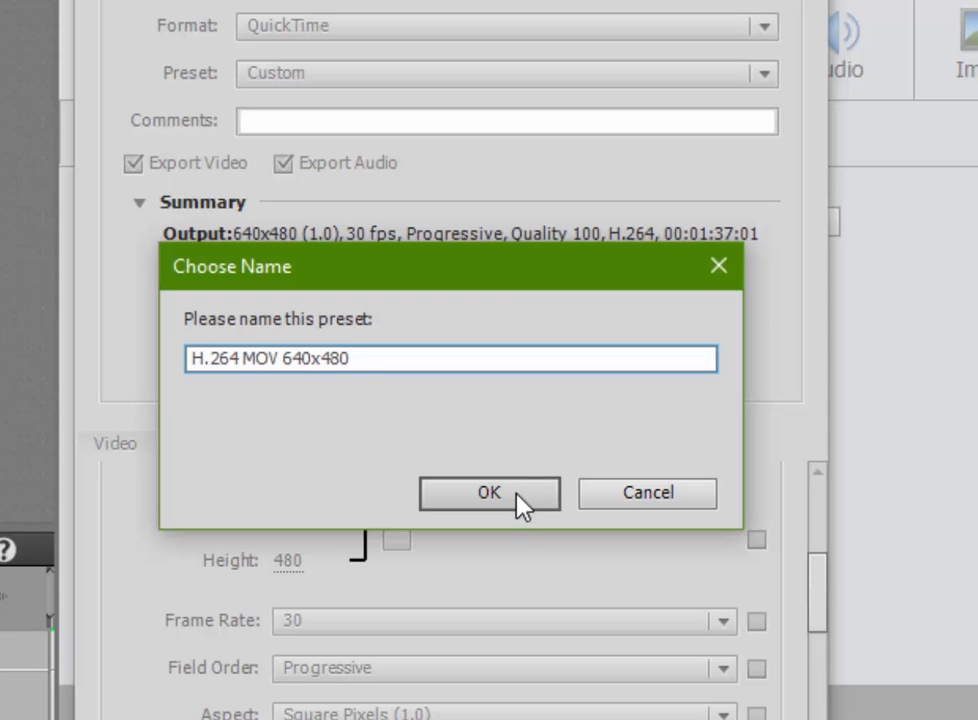
{"action": "left_click", "coordinate": [489, 492]}
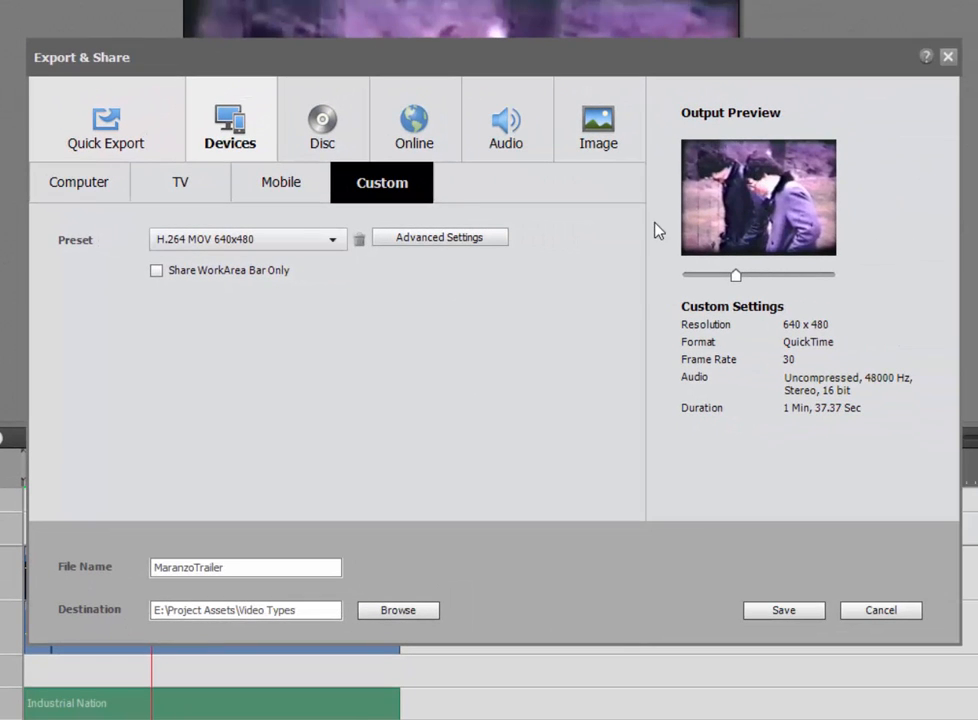
{"action": "mouse_move", "coordinate": [648, 301]}
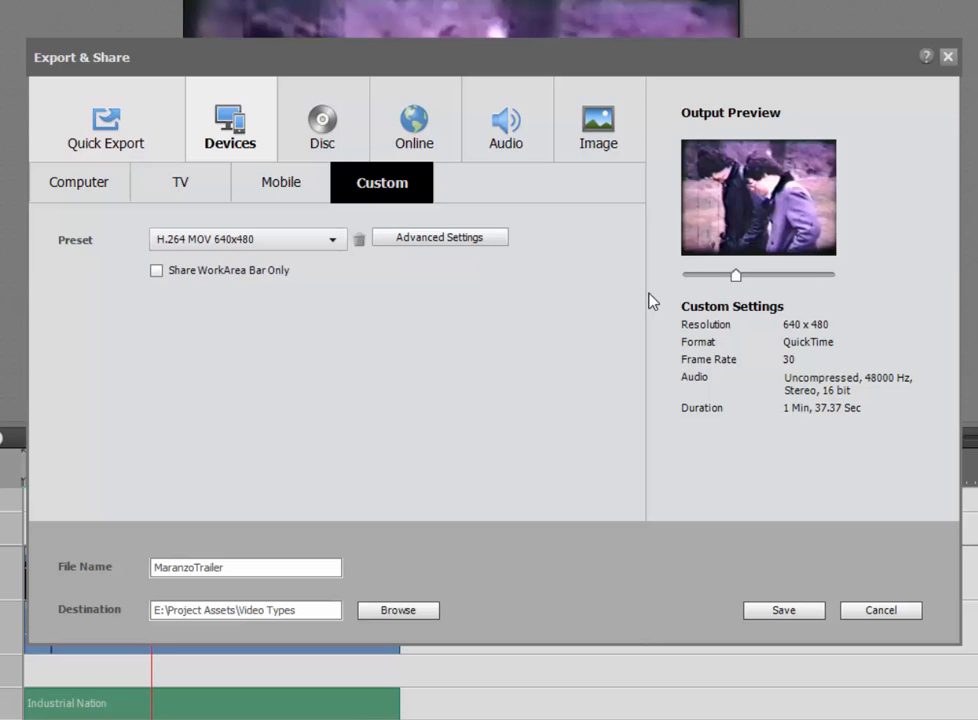
{"action": "mouse_move", "coordinate": [463, 367]}
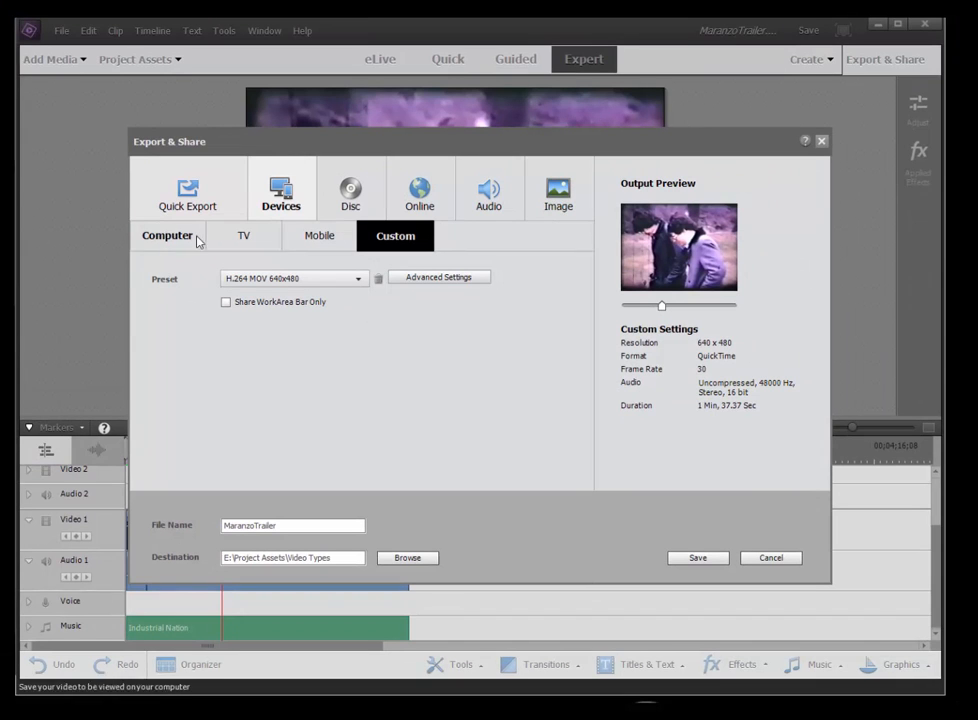
{"action": "left_click", "coordinate": [167, 235]}
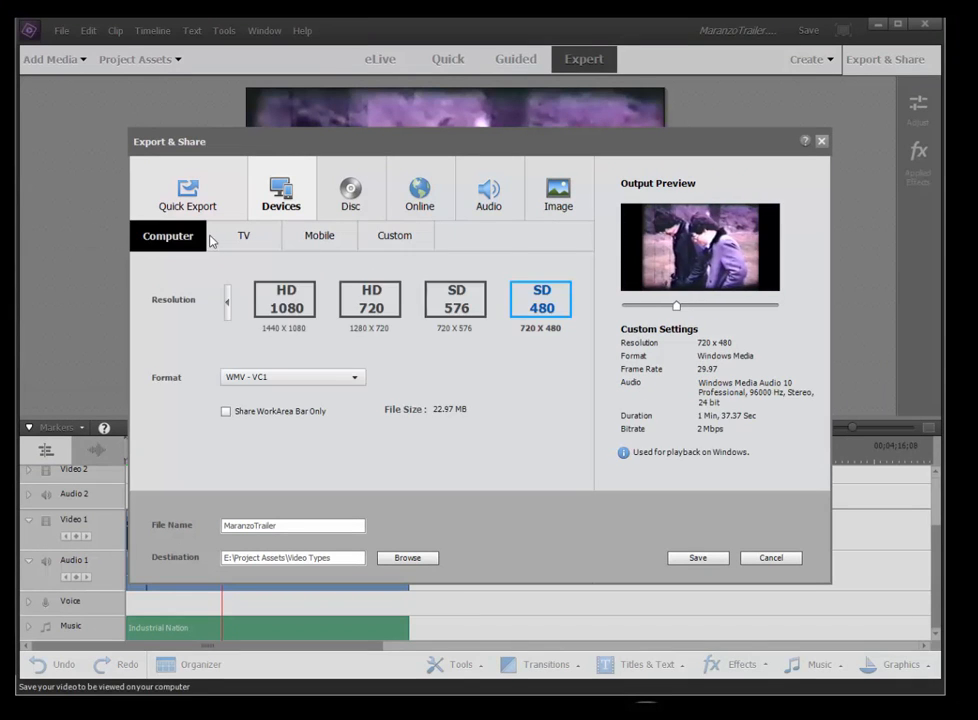
{"action": "left_click", "coordinate": [394, 235]}
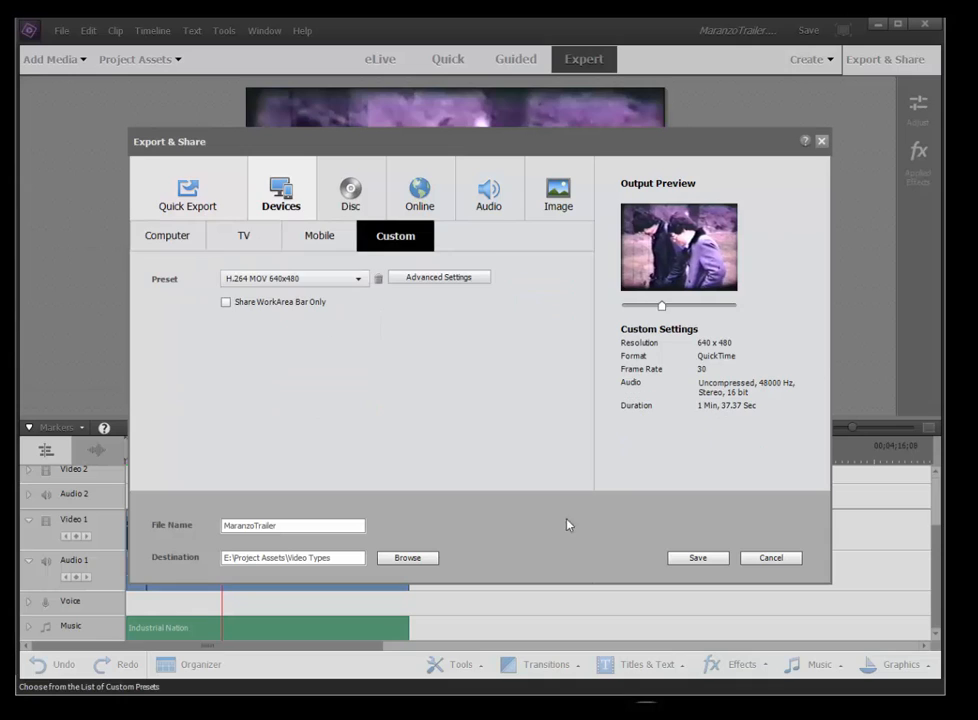